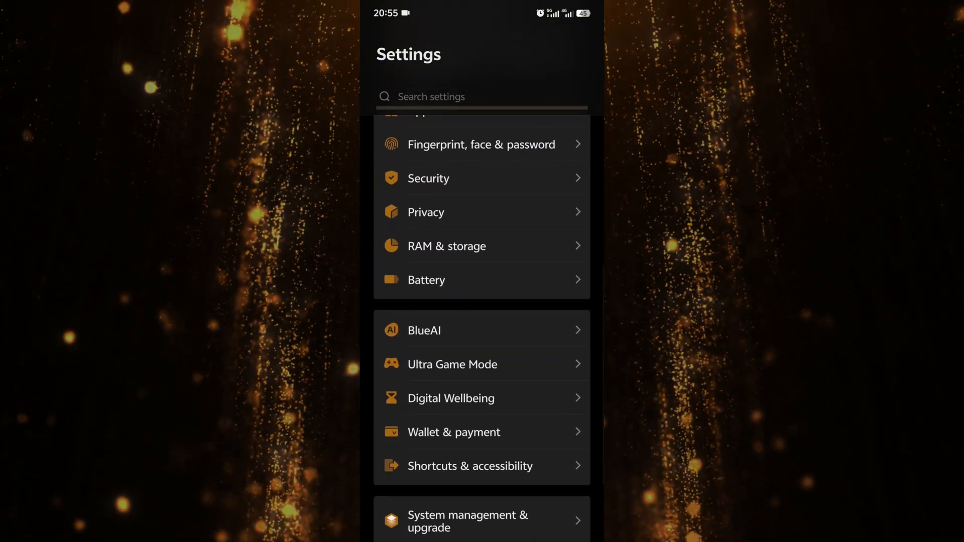
- Scroll the main Settings list to find and open Apps
scroll(down, 3)
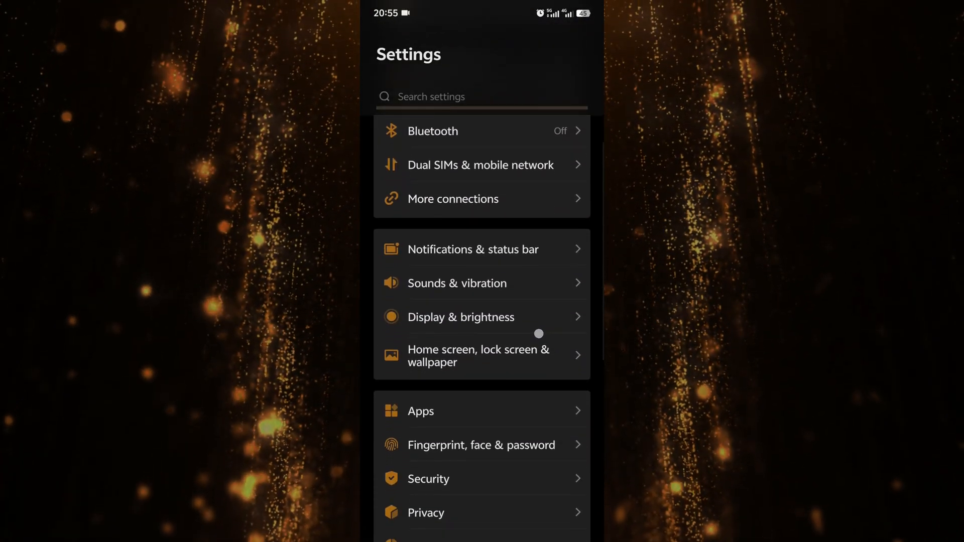
scroll(up, 3)
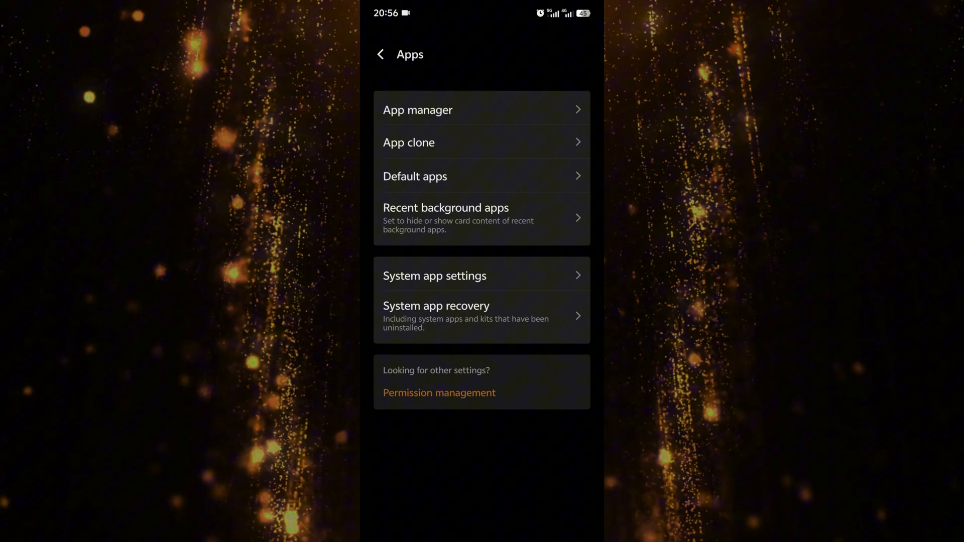
- Open Permission management from the Privacy page to list Autostart and other permissions
click(381, 54)
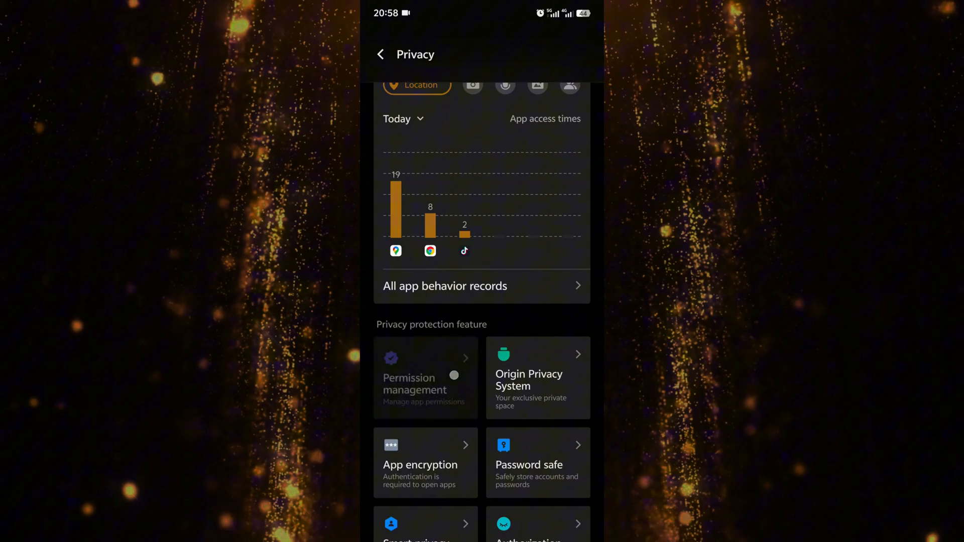
click(414, 377)
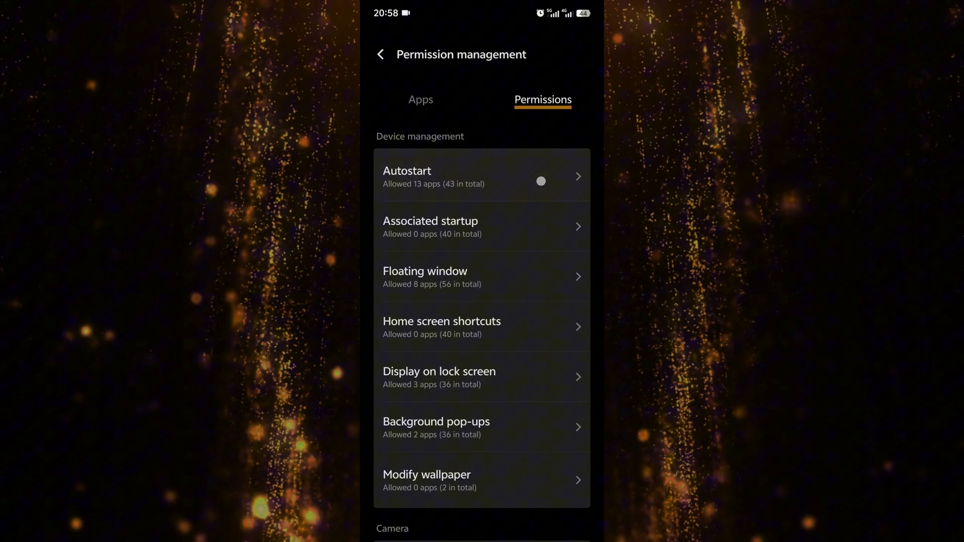
- Confirm WhatsApp's Autostart switch is on in the 43-app list, then return to Settings
click(482, 177)
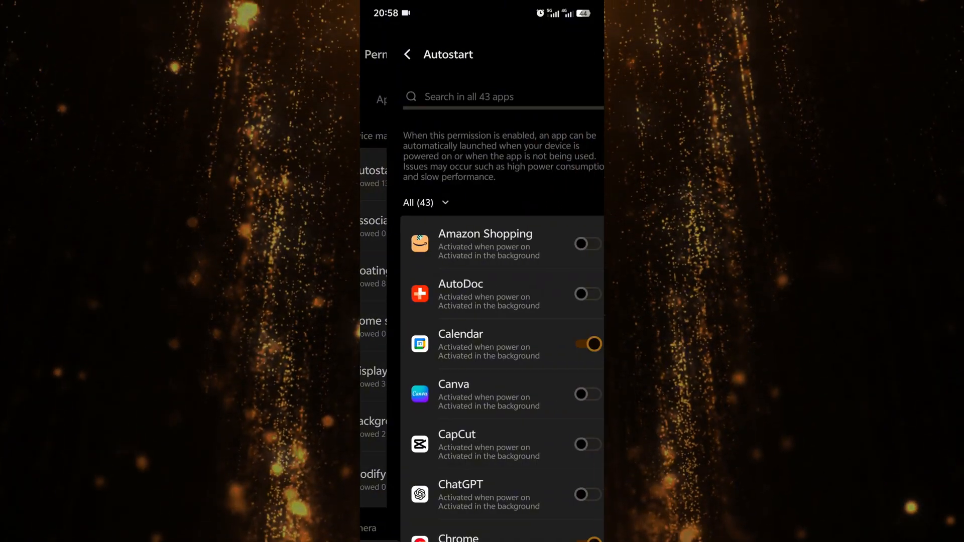
scroll(down, 3)
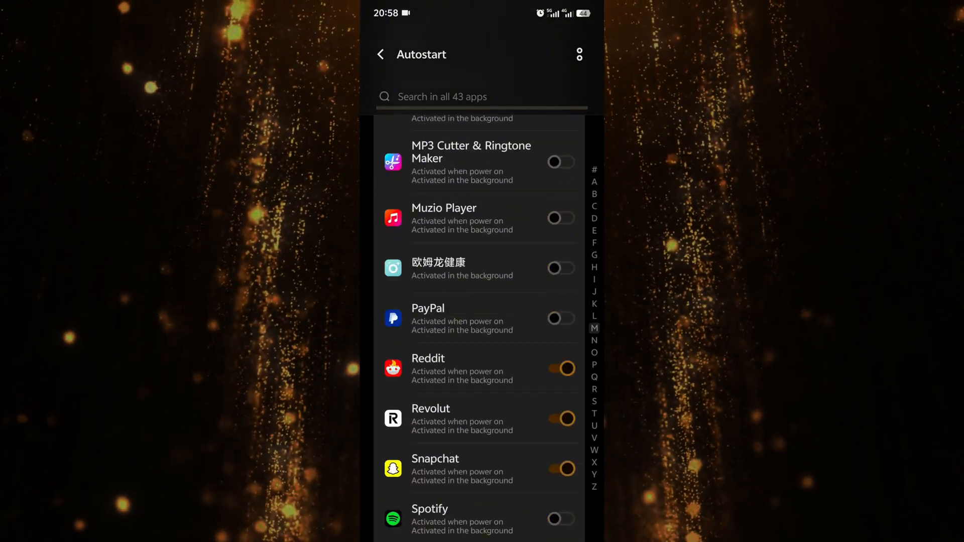
scroll(down, 3)
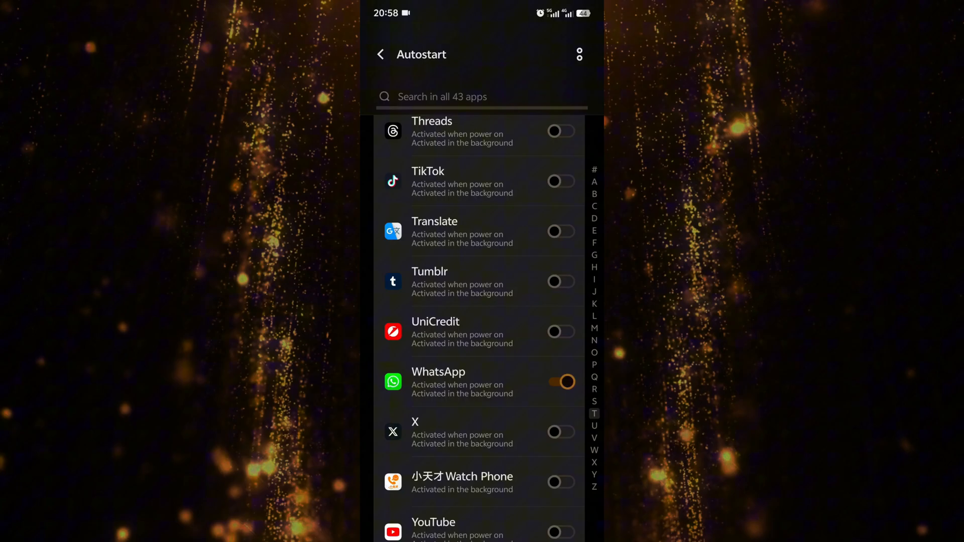
click(380, 54)
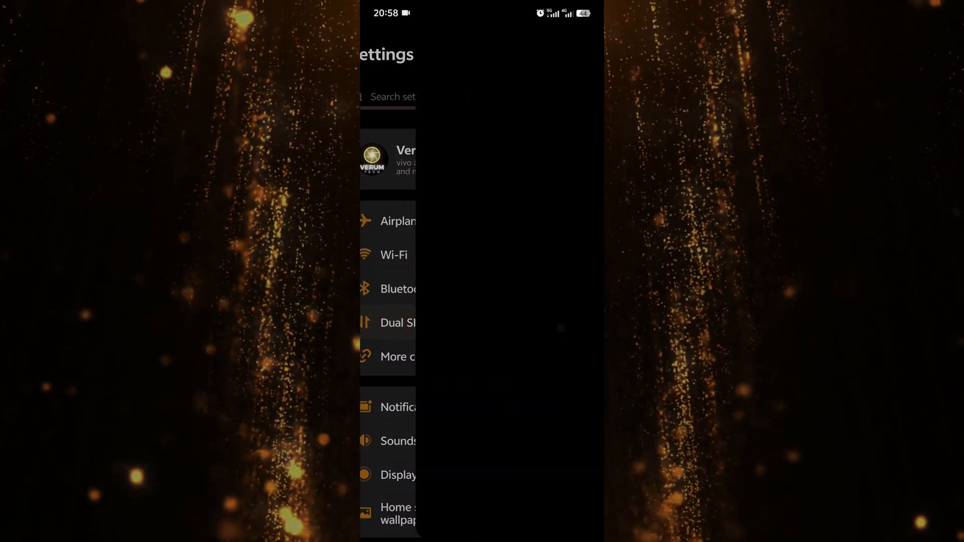
- Set mobile network bandwidth allocation to Prioritized allocation for the foreground
click(398, 323)
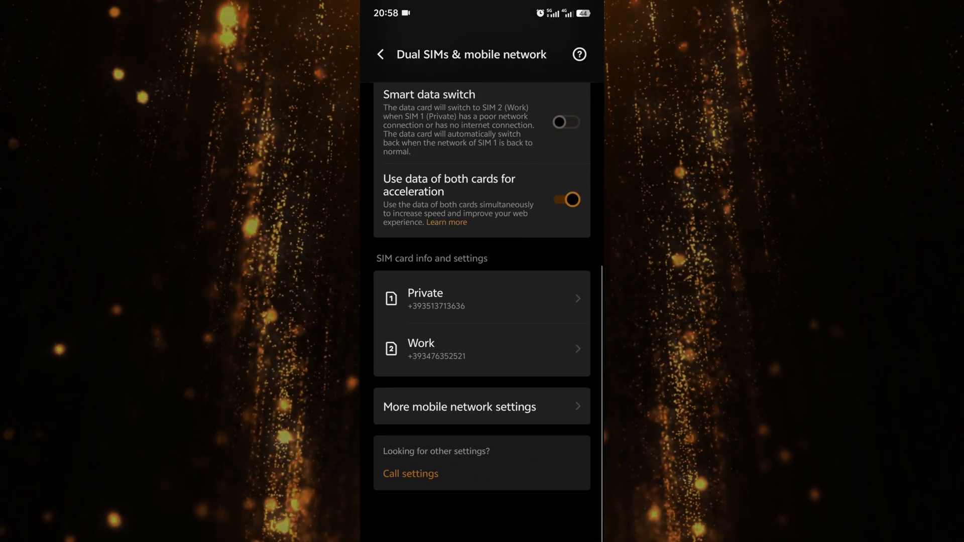
click(482, 406)
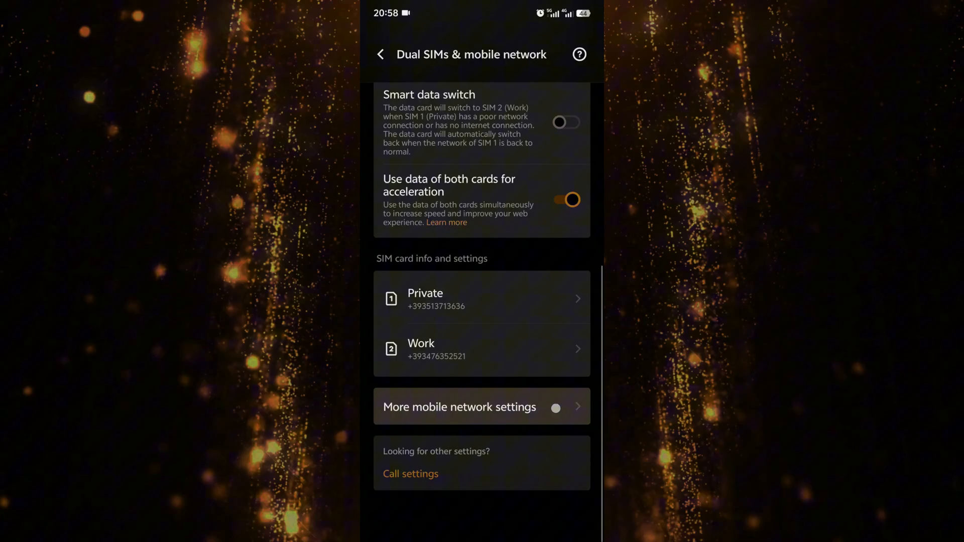
click(459, 406)
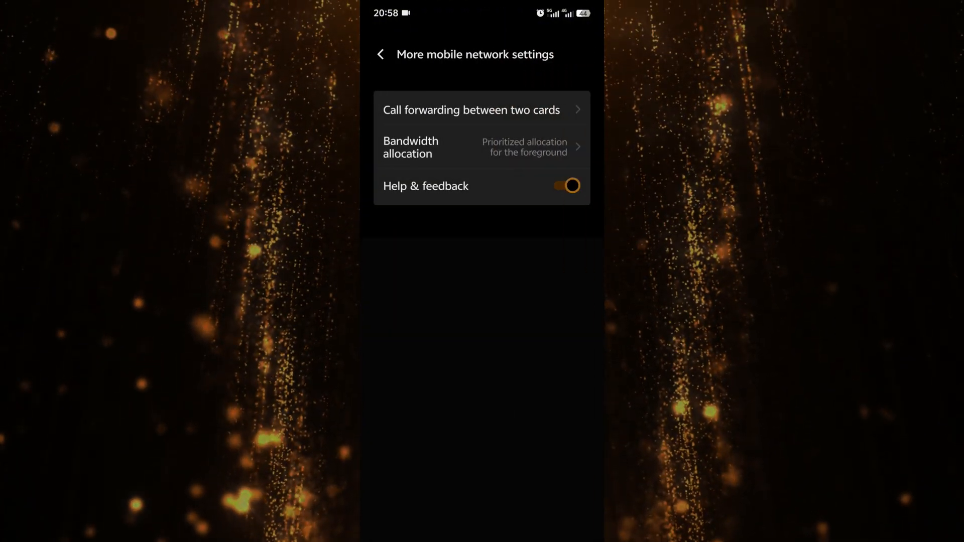
click(482, 148)
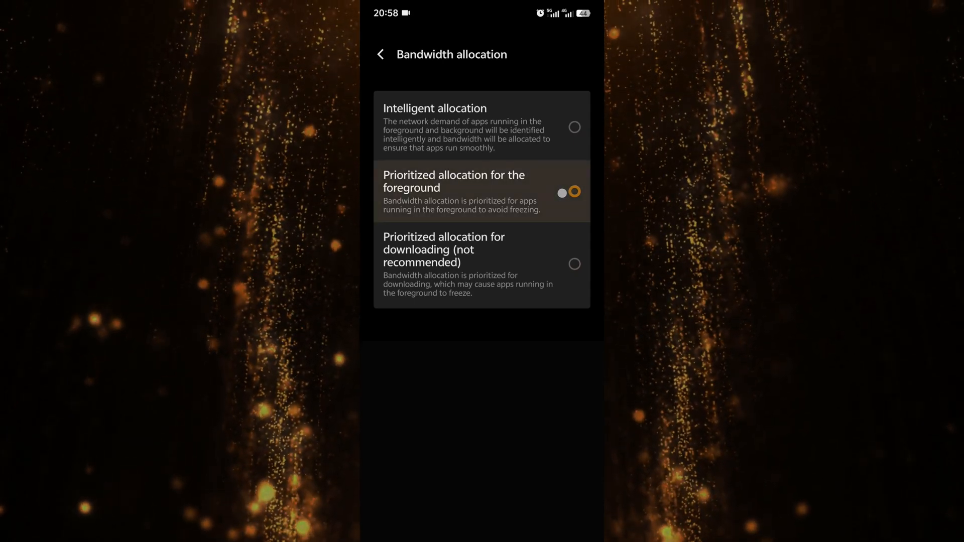
click(573, 192)
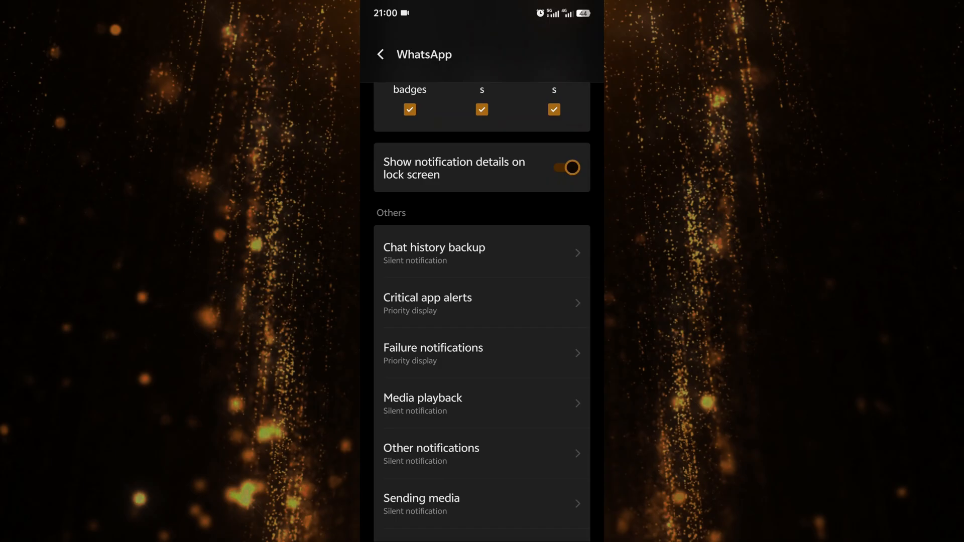
- Enable Floating notifications under WhatsApp's Alert mode, then return to the Settings list
scroll(down, 3)
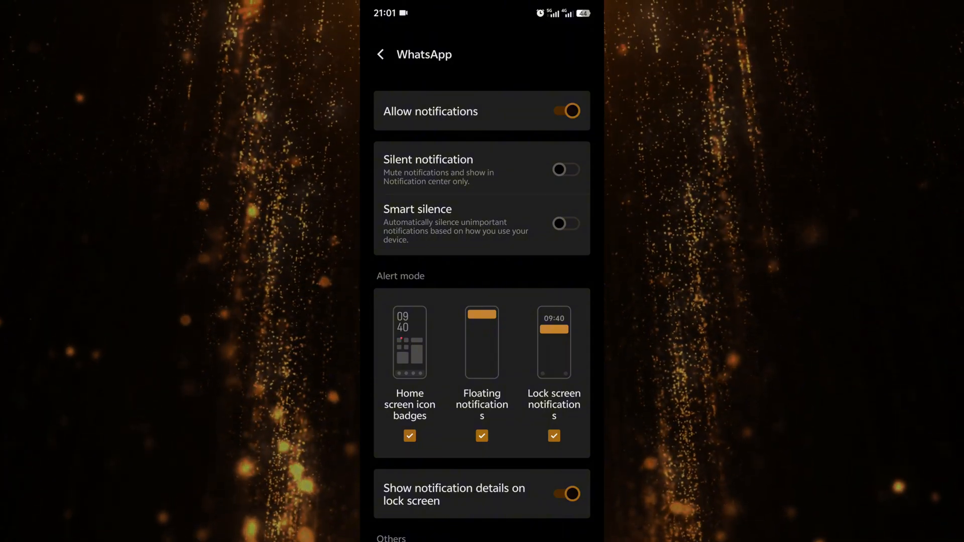
click(380, 54)
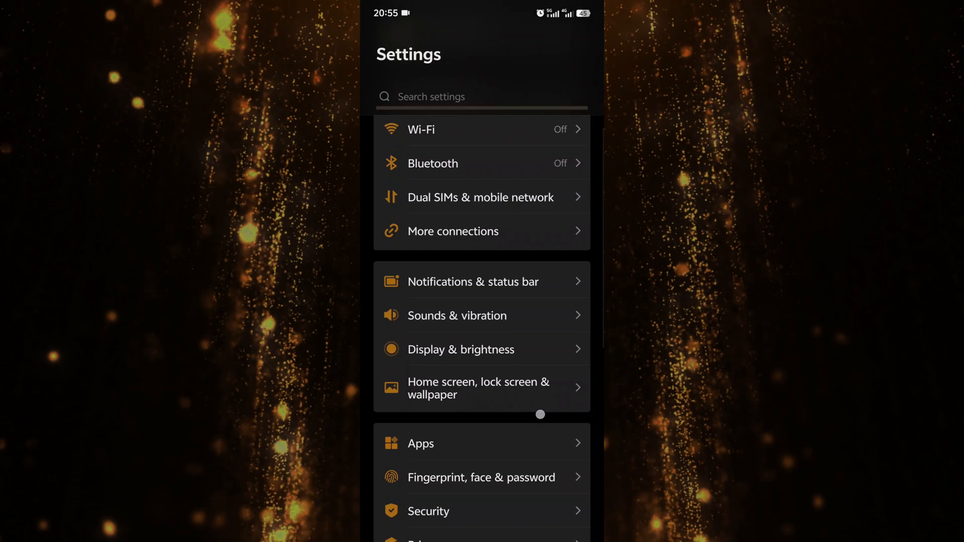
- Go to the home screen and swipe down to show Control Center's camera and mic tiles
scroll(up, 3)
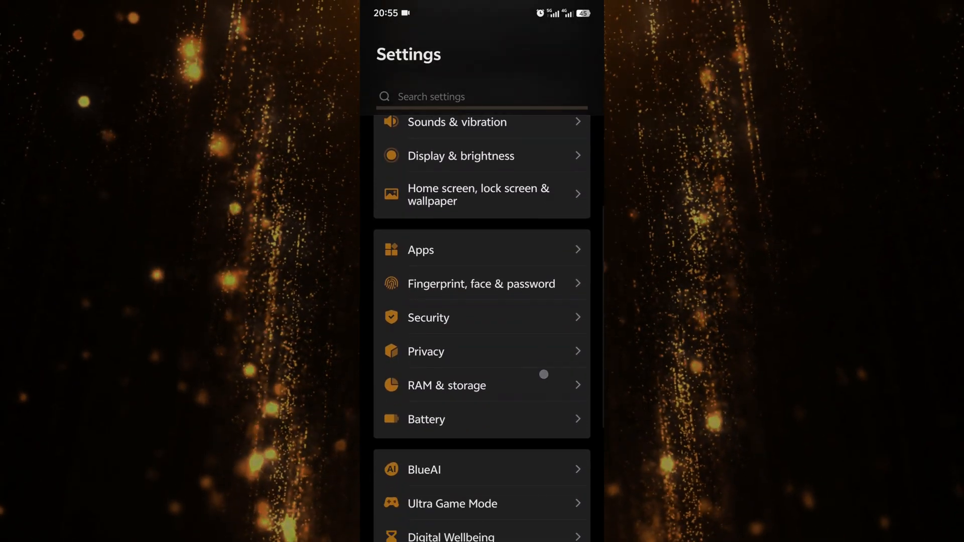
scroll(down, 3)
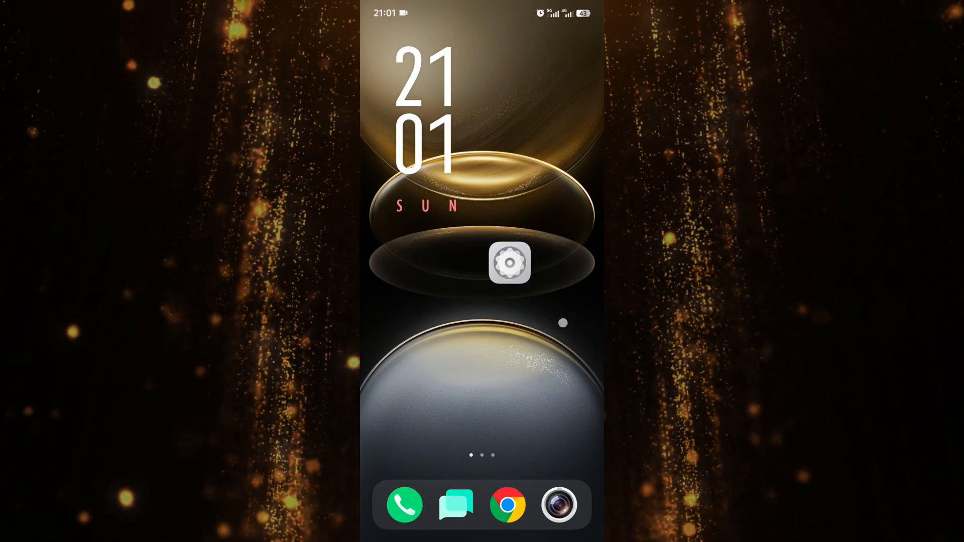
scroll(down, 3)
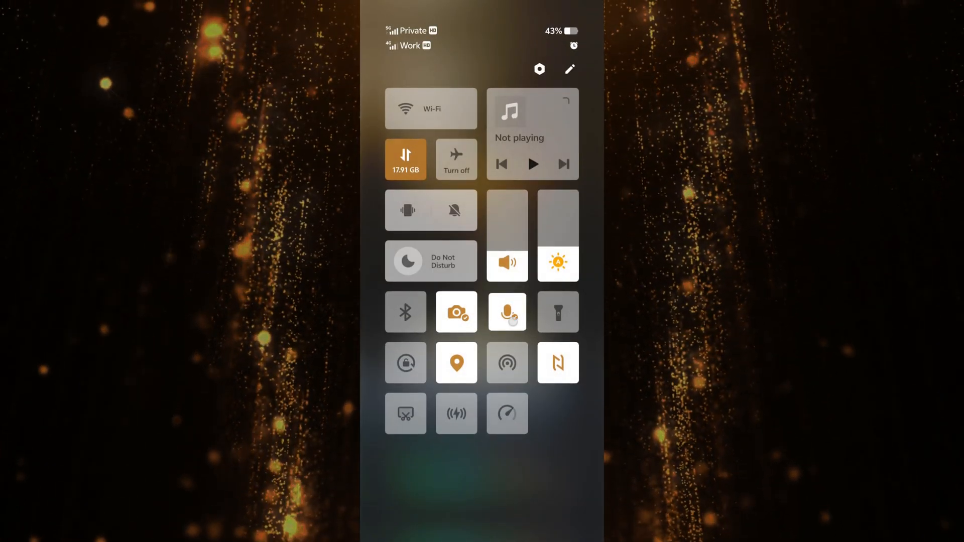